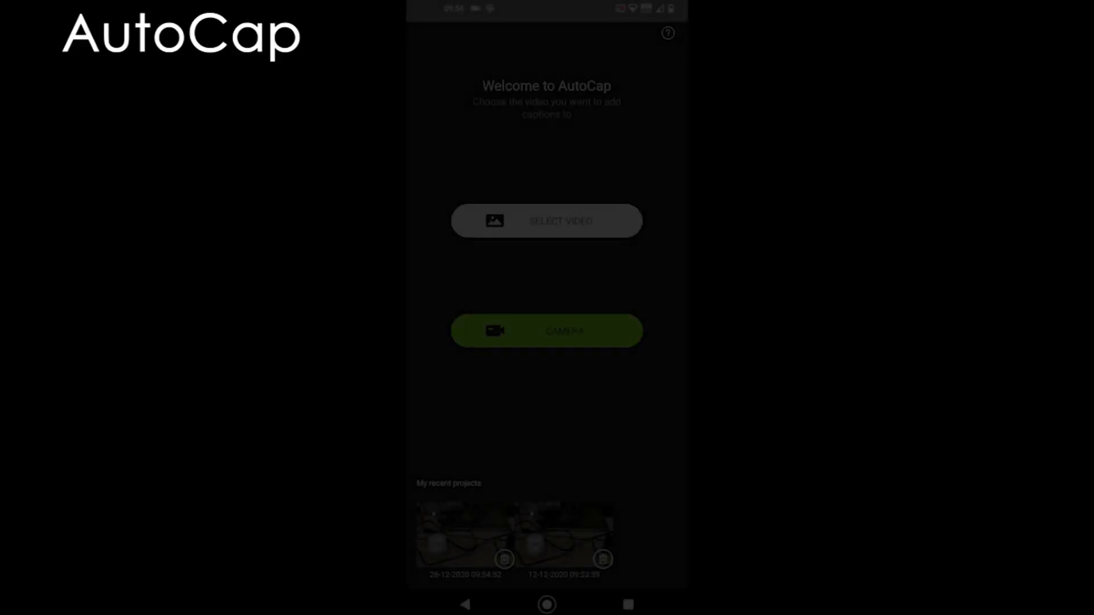
- Load the test video in its original format and set voice recognition to English (Australia)
{"action": "left_click", "coordinate": [546, 221]}
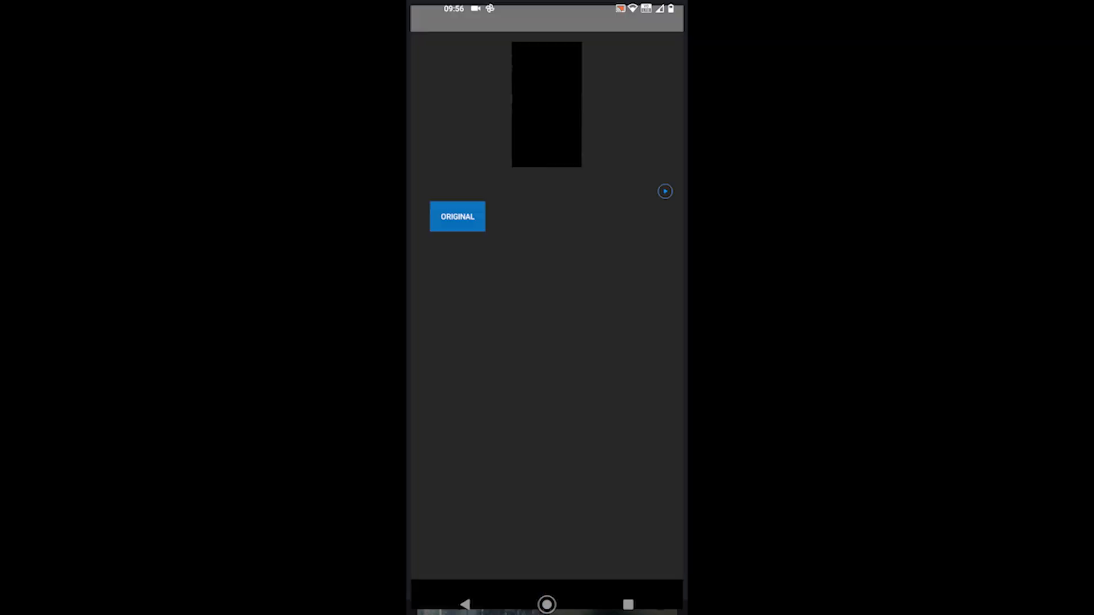
{"action": "left_click", "coordinate": [457, 216]}
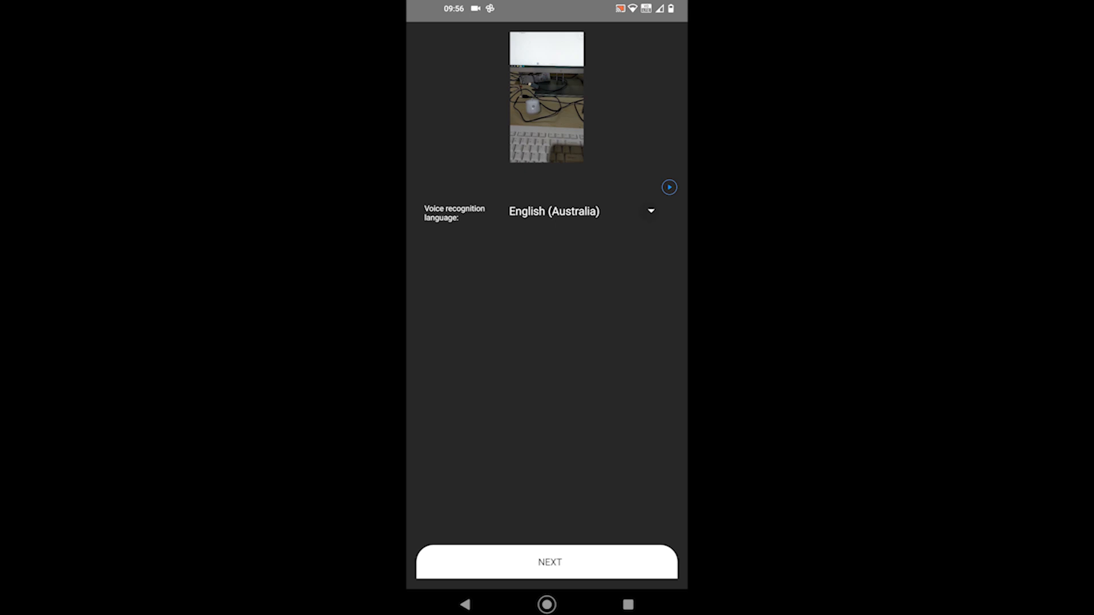
{"action": "left_click", "coordinate": [579, 212]}
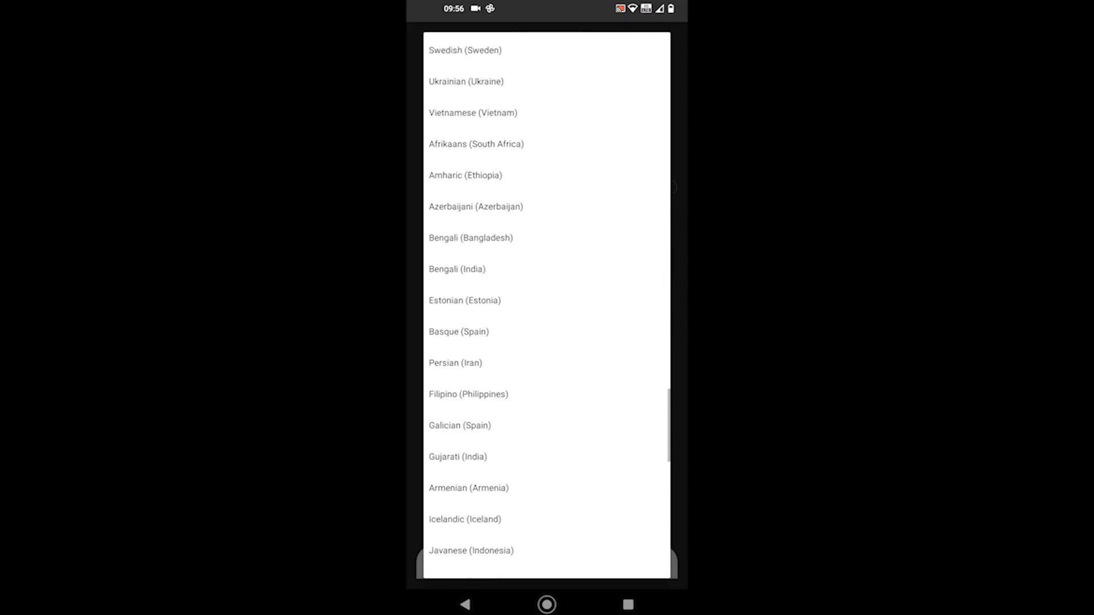
{"action": "scroll", "scroll_direction": "up", "scroll_amount": 3}
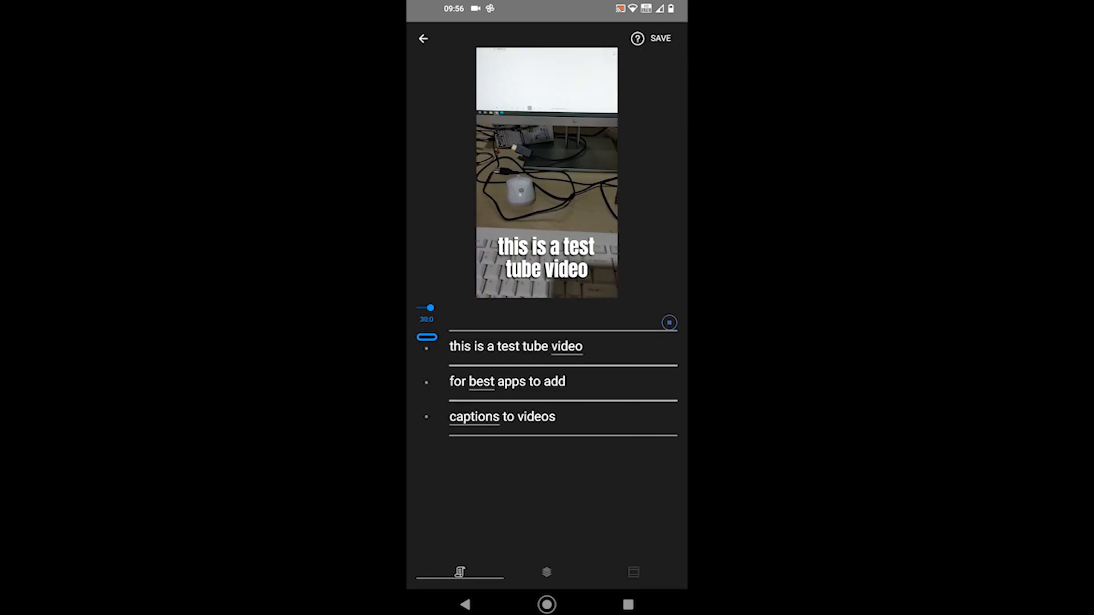
- Style the generated captions with font and colour, and enable the Typewriter animation
{"action": "left_click", "coordinate": [545, 258]}
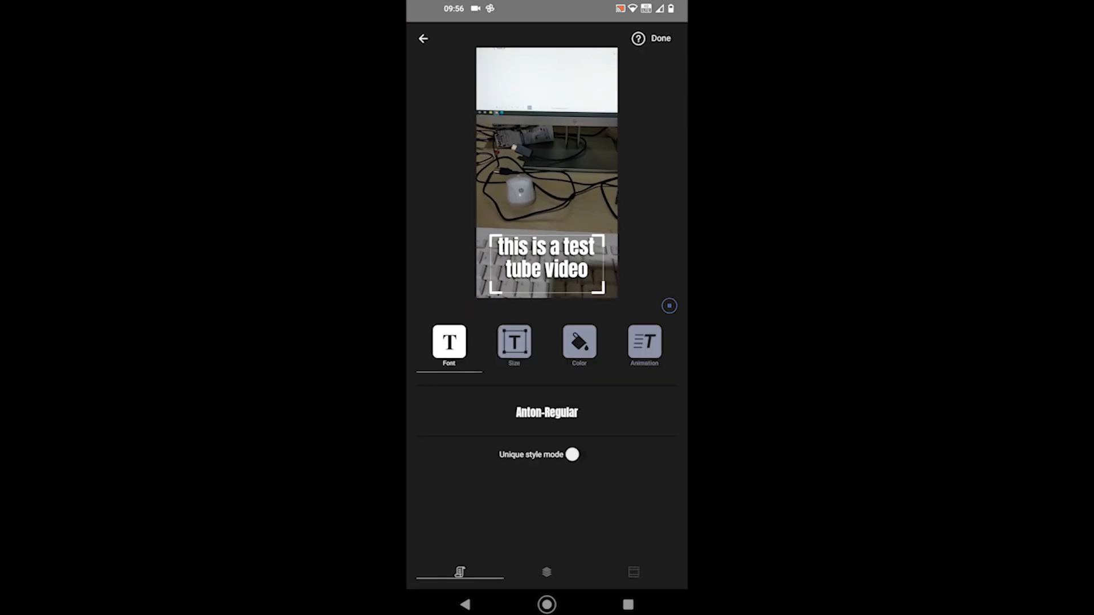
{"action": "left_click", "coordinate": [669, 305]}
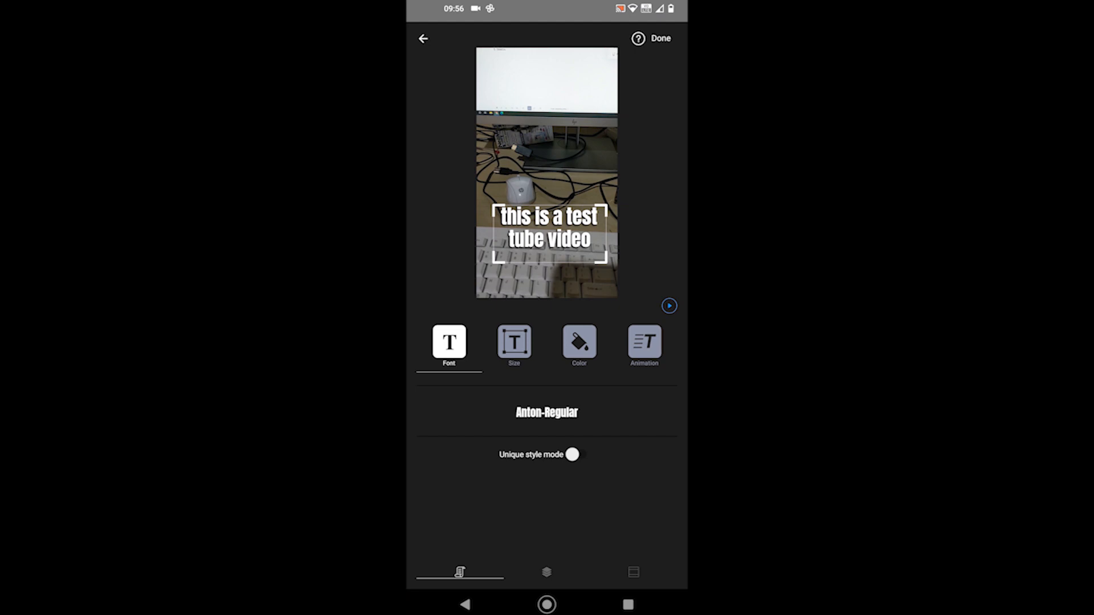
{"action": "left_click", "coordinate": [579, 343]}
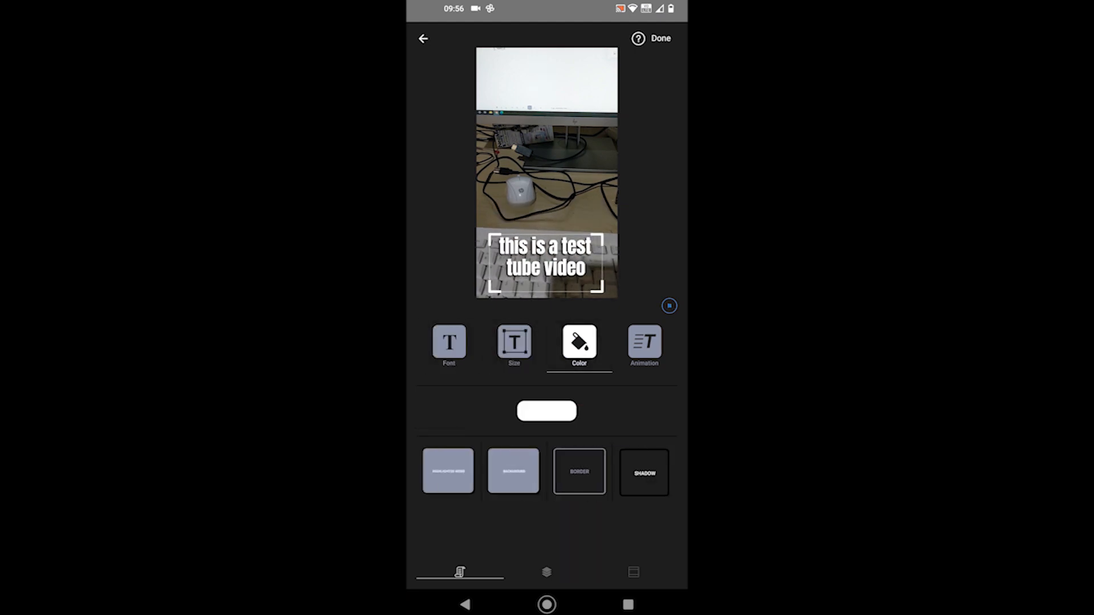
{"action": "left_click", "coordinate": [643, 343]}
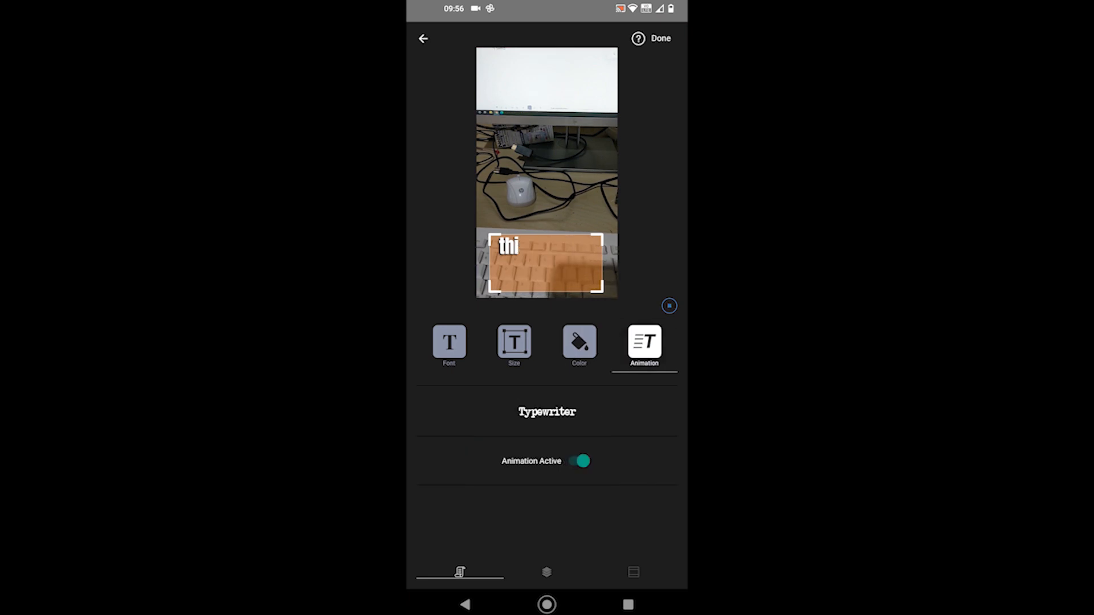
{"action": "left_click", "coordinate": [450, 345]}
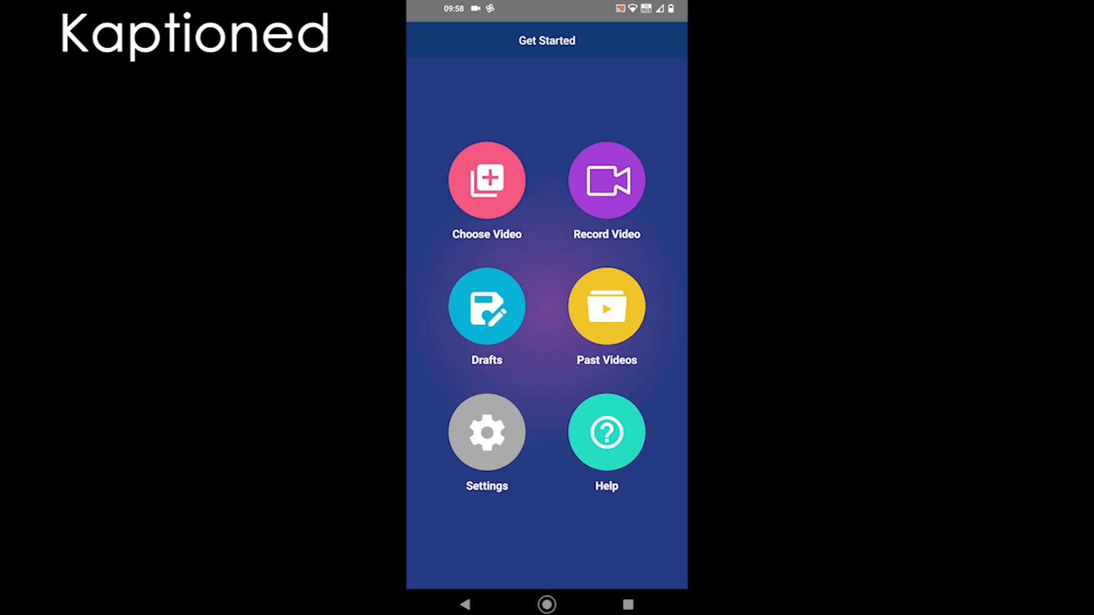
- Check Past Videos, then caption the test video with the full sentence and finish editing
{"action": "left_click", "coordinate": [606, 307]}
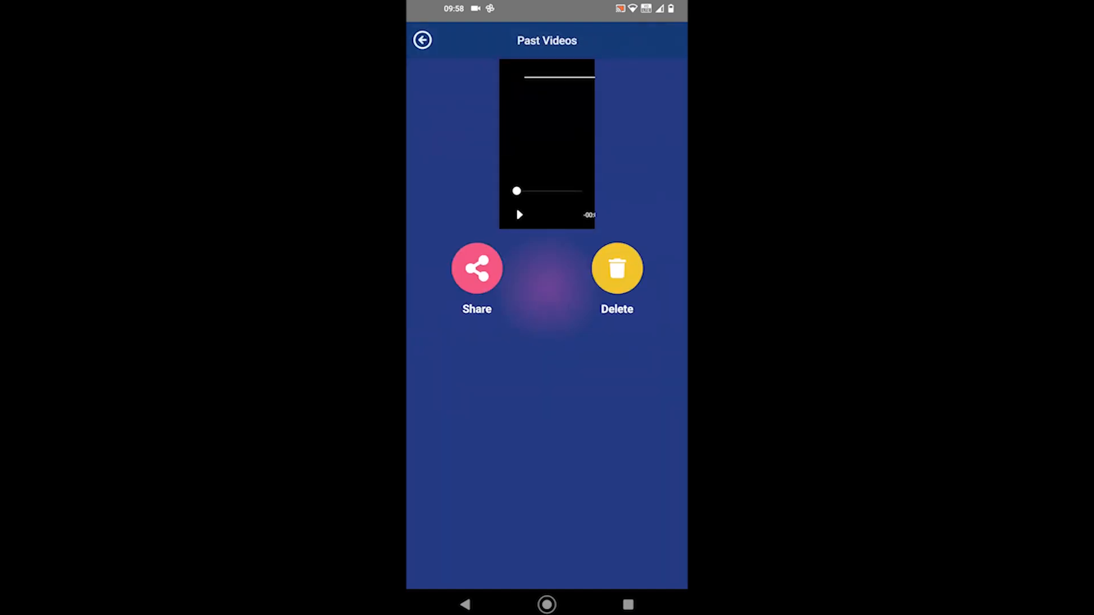
{"action": "left_click", "coordinate": [477, 268]}
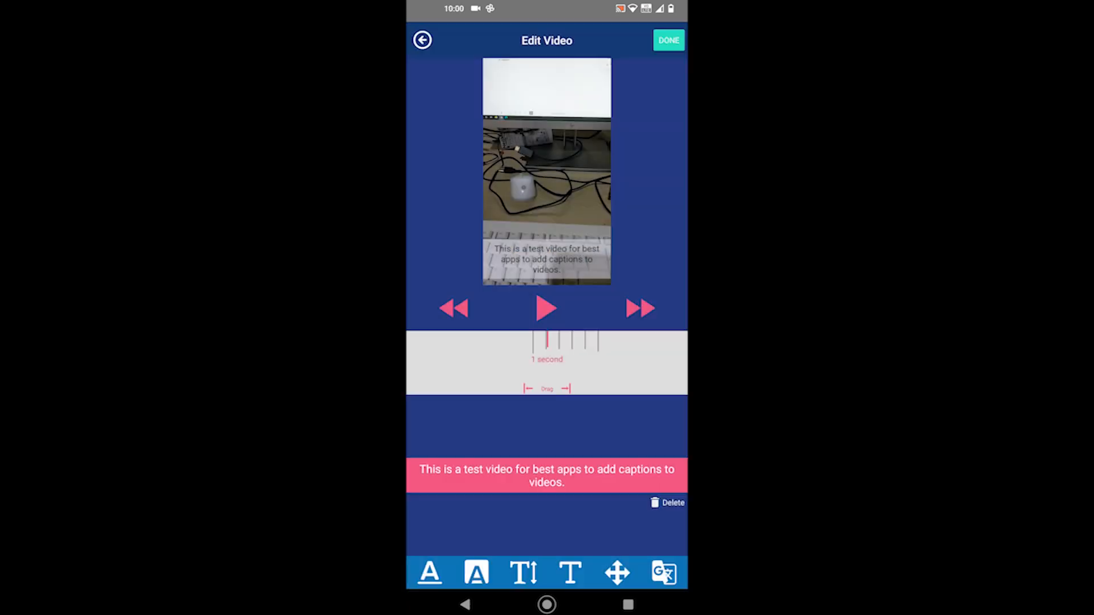
{"action": "left_click", "coordinate": [616, 574]}
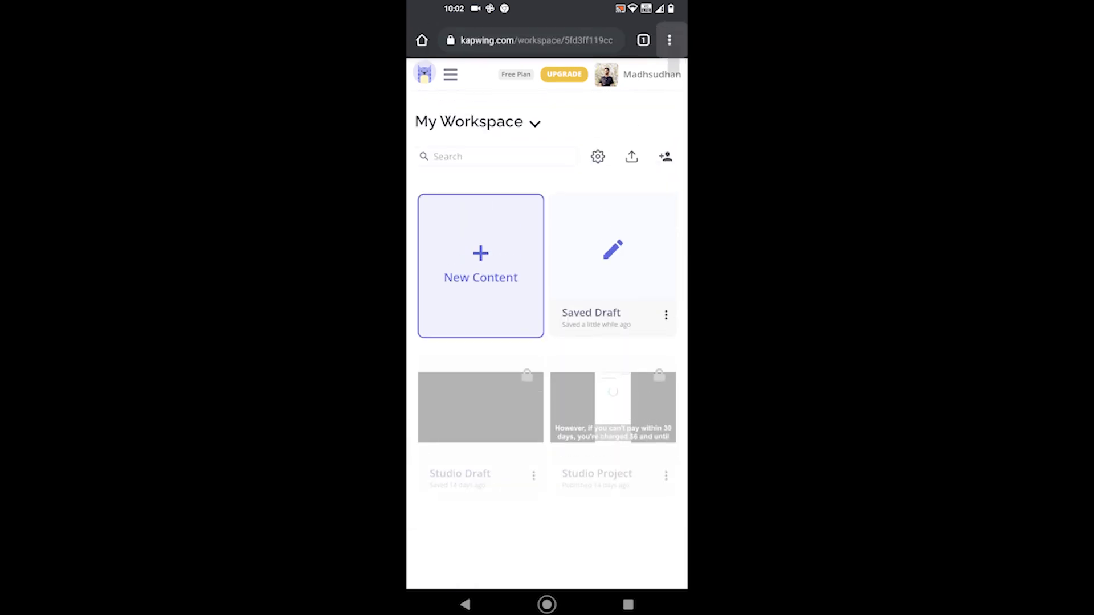
- Start new Kapwing content and upload the test video from the phone's Files
{"action": "left_click", "coordinate": [669, 40]}
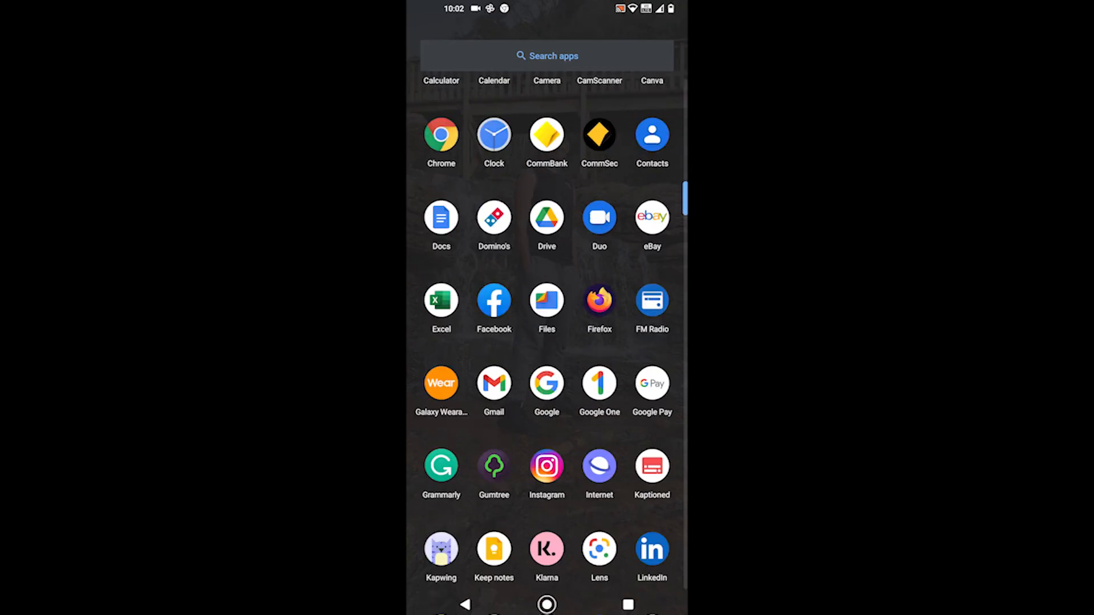
{"action": "left_click", "coordinate": [441, 548]}
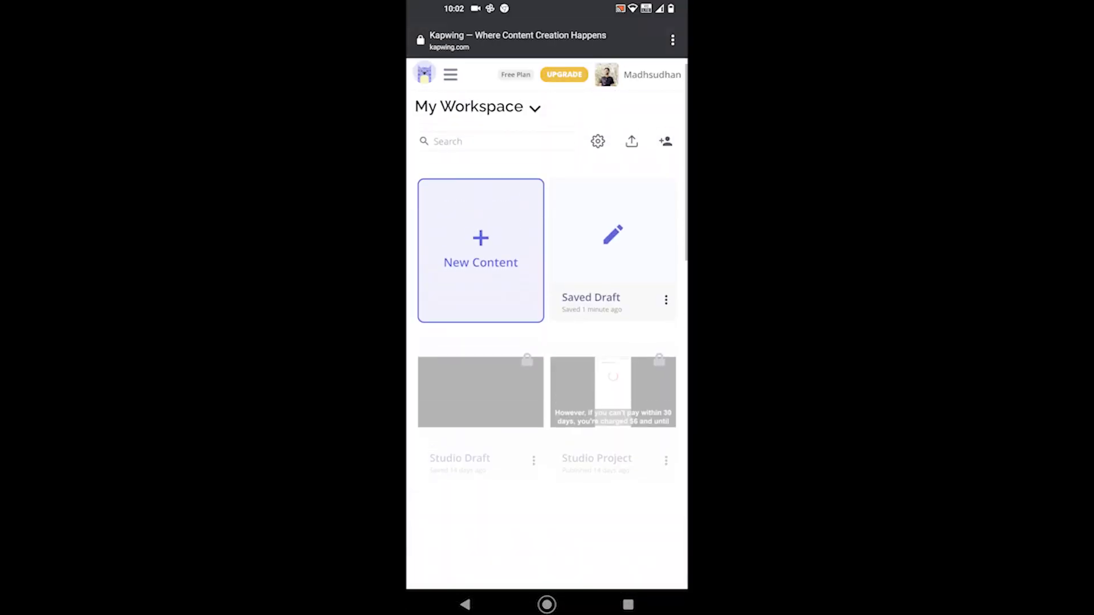
{"action": "left_click", "coordinate": [480, 251]}
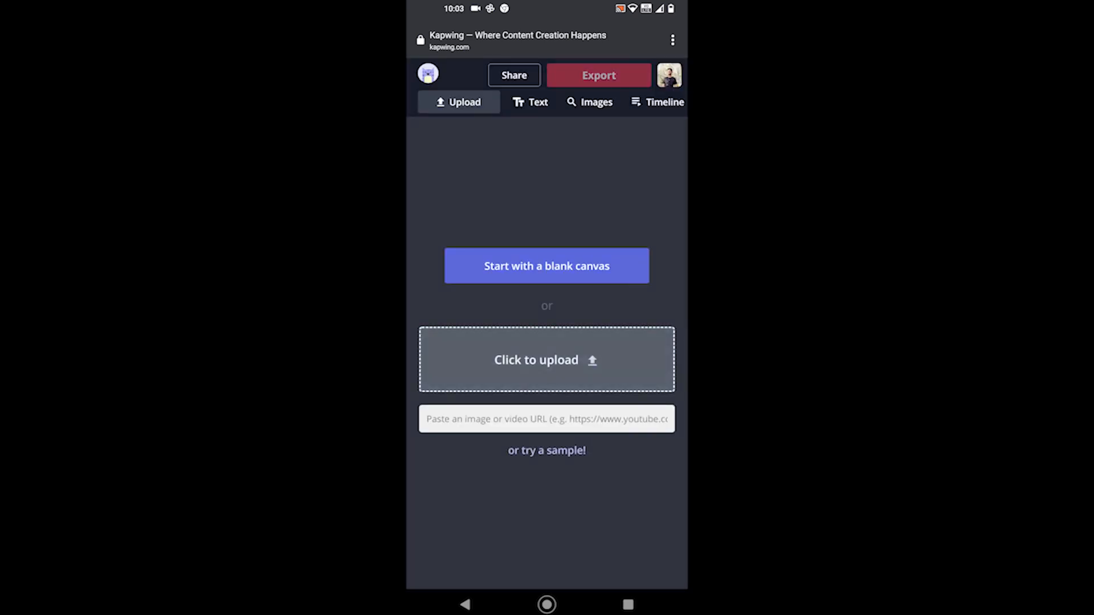
{"action": "left_click", "coordinate": [546, 359]}
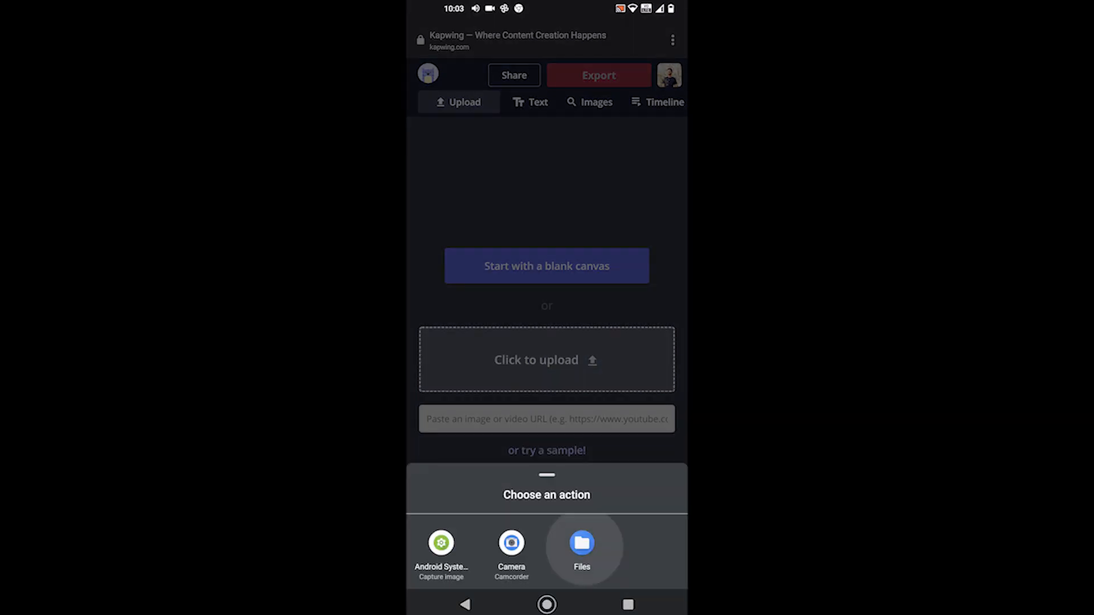
{"action": "left_click", "coordinate": [581, 547]}
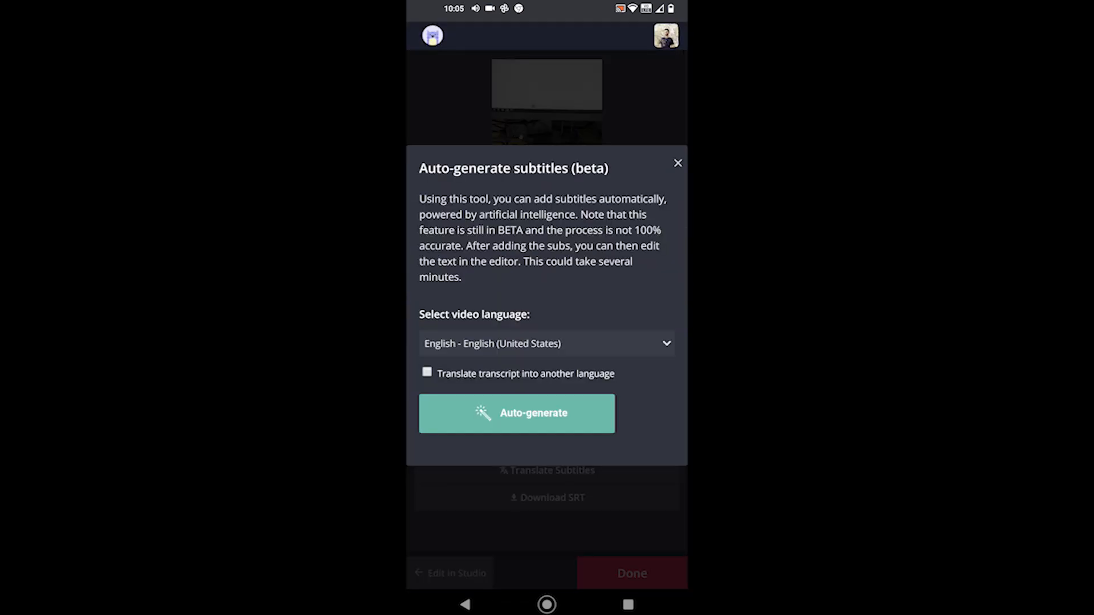
- Auto-generate English subtitles, restyle them as non-bold Comic Sans MS size 14, and finish
{"action": "left_click", "coordinate": [515, 413]}
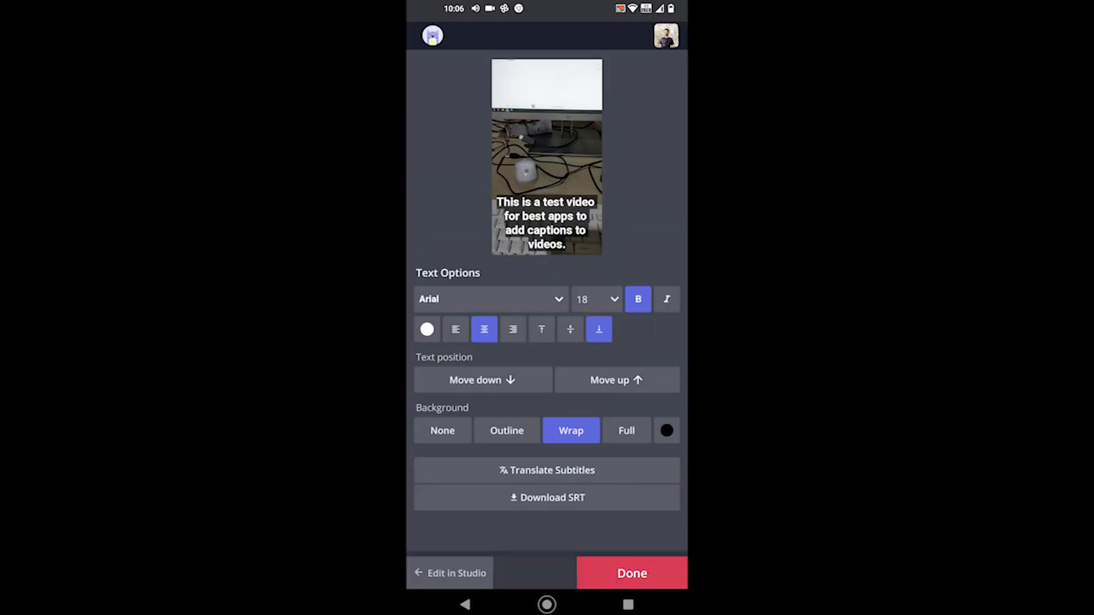
{"action": "left_click", "coordinate": [489, 298]}
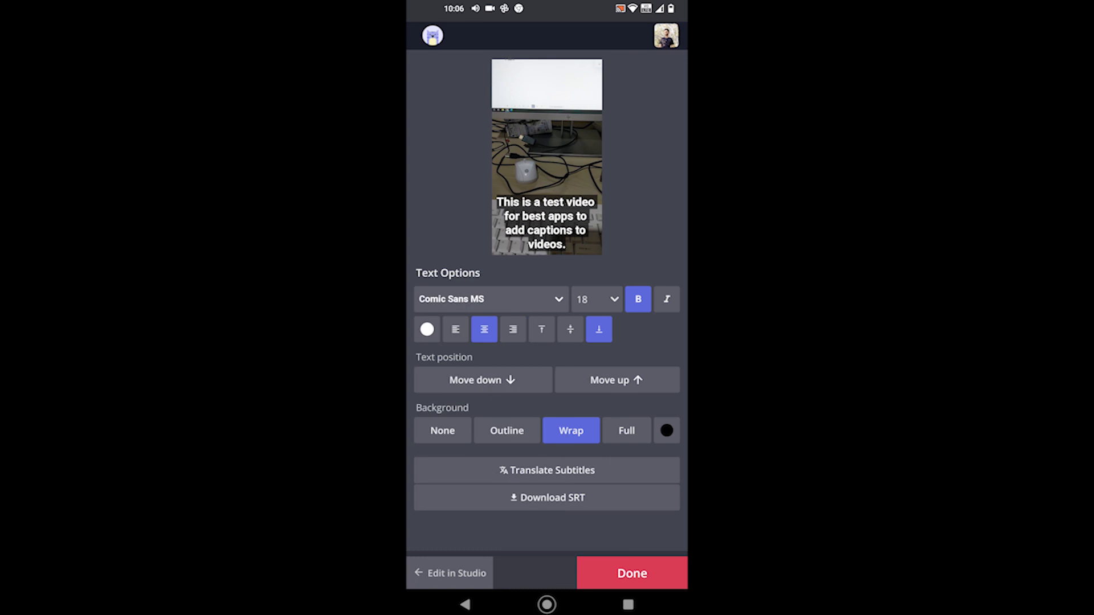
{"action": "left_click", "coordinate": [595, 299]}
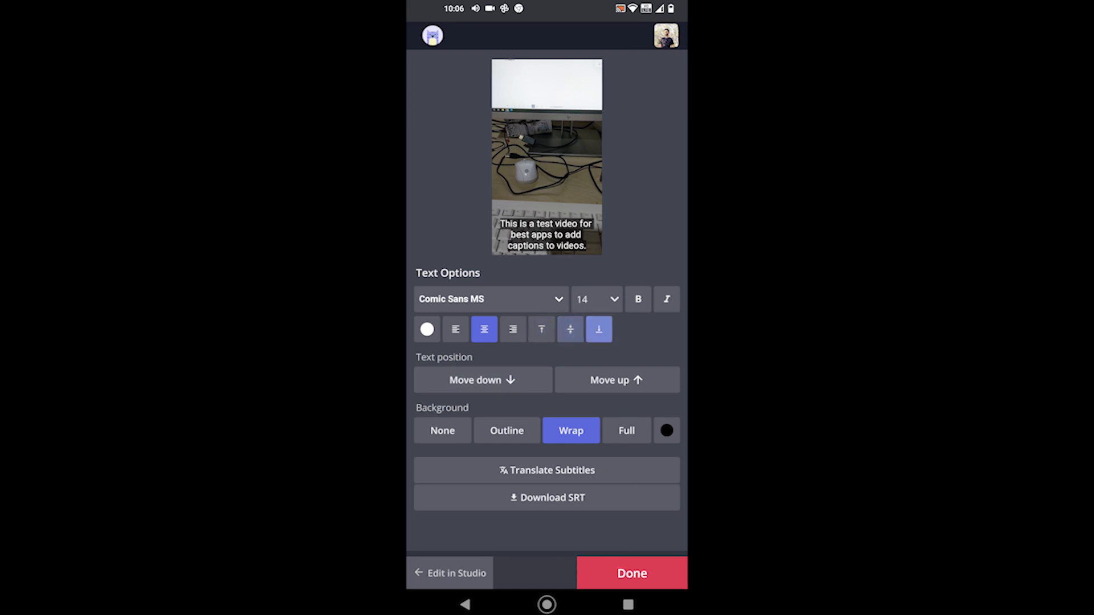
{"action": "left_click", "coordinate": [631, 573]}
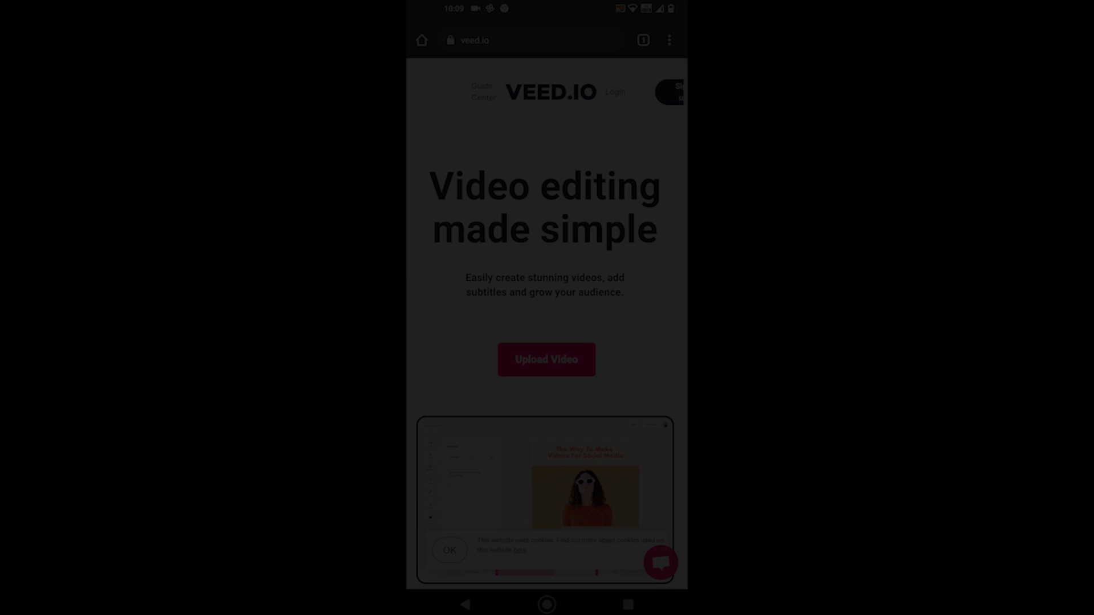
- Upload the test video and run Auto Subtitles with English (United States) kept as the language
{"action": "left_click", "coordinate": [546, 359]}
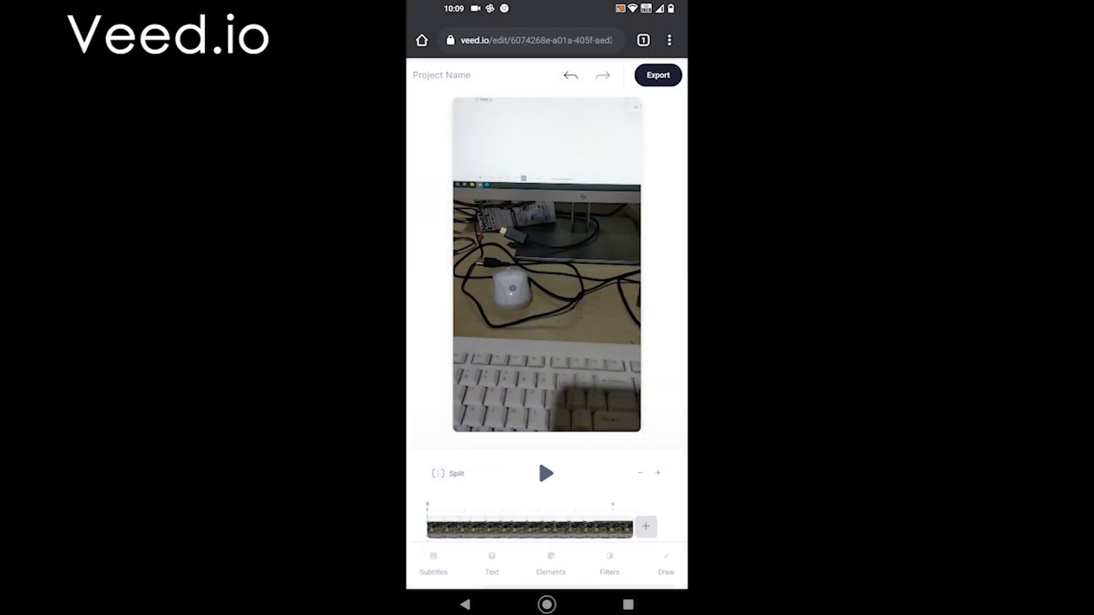
{"action": "left_click", "coordinate": [433, 564]}
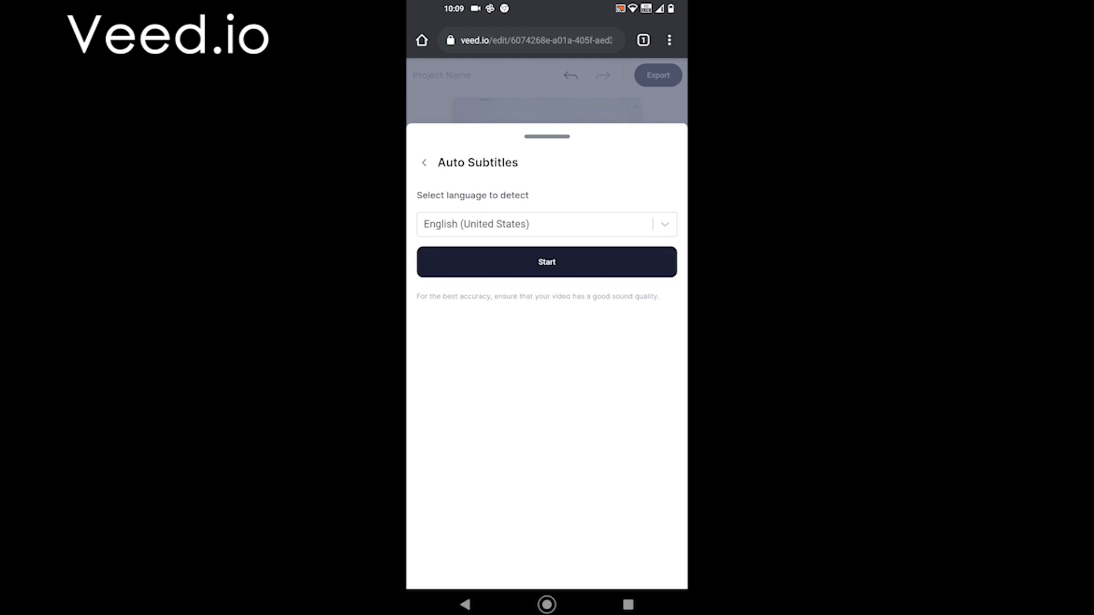
{"action": "left_click", "coordinate": [546, 225]}
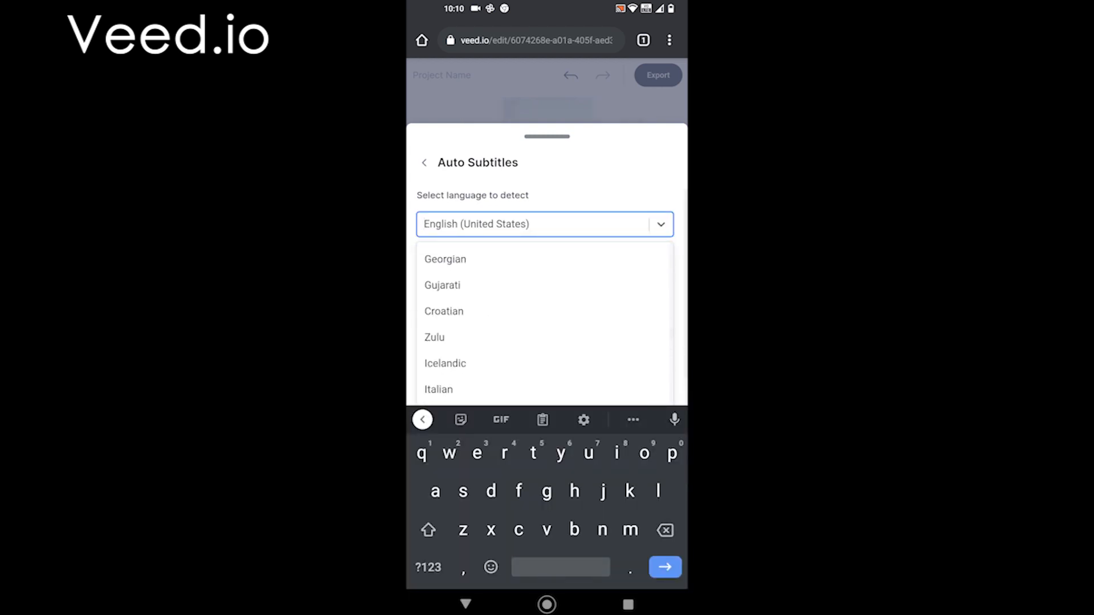
{"action": "scroll", "scroll_direction": "down", "scroll_amount": 3}
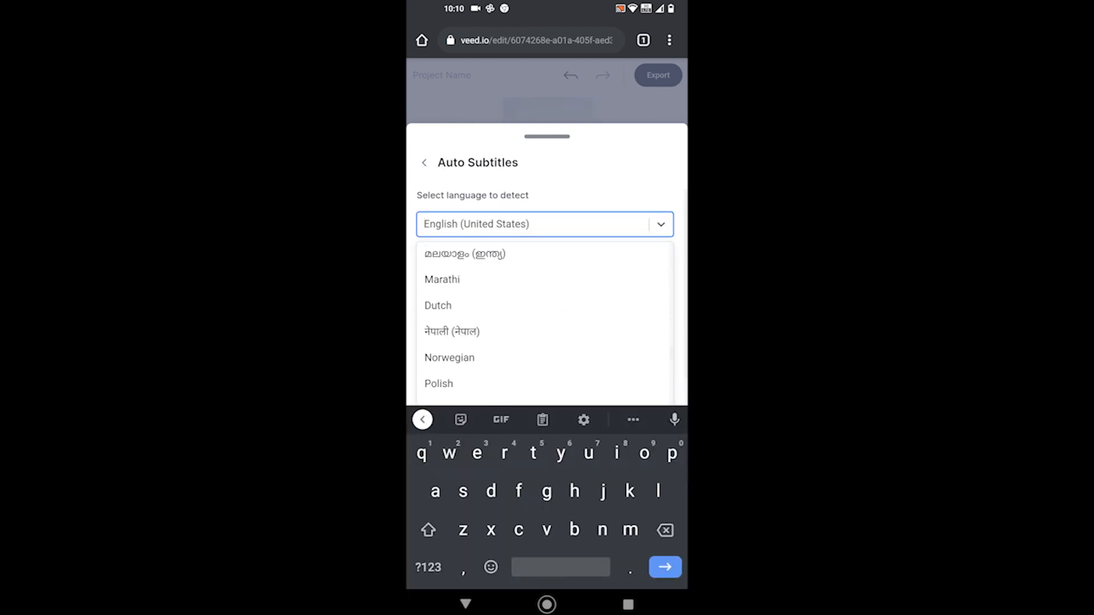
{"action": "scroll", "scroll_direction": "up", "scroll_amount": 3}
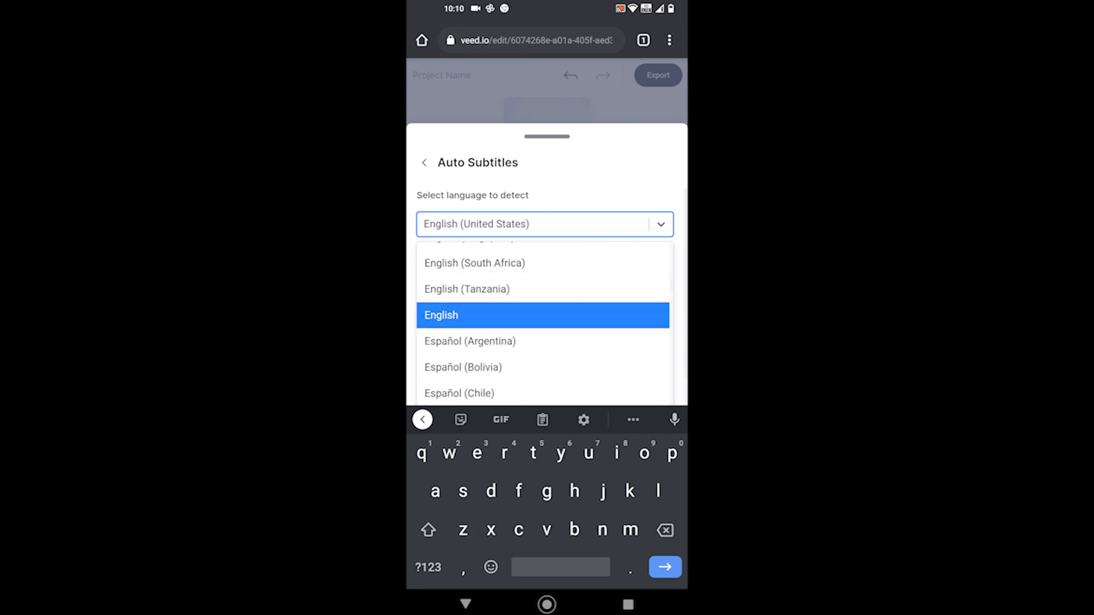
{"action": "scroll", "scroll_direction": "up", "scroll_amount": 3}
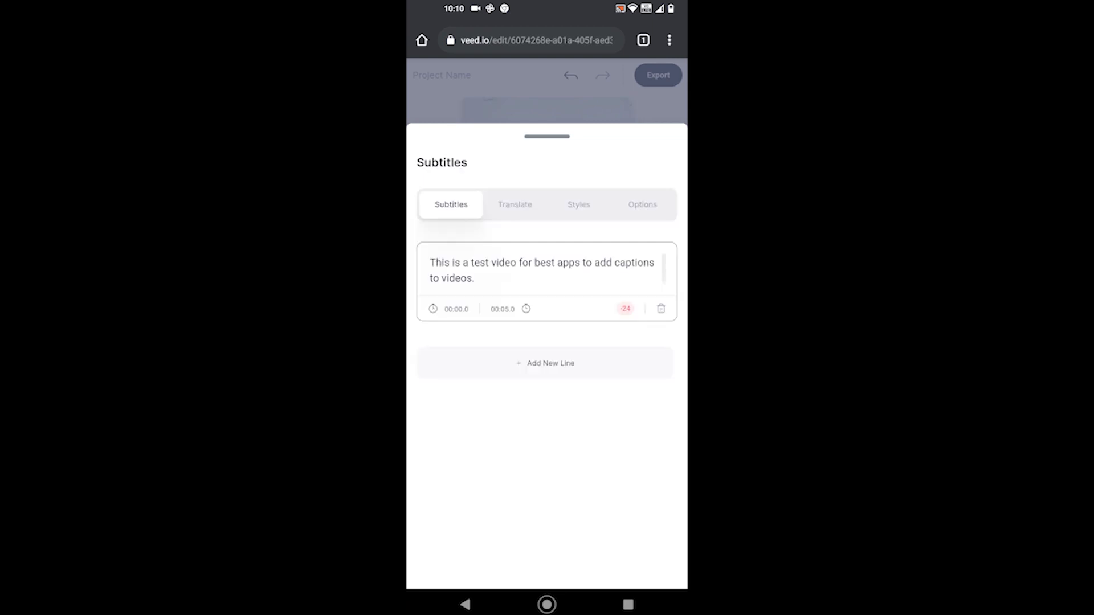
- In Styles, try a 24px size with the Block effect and preview it on the video
{"action": "left_click", "coordinate": [579, 204]}
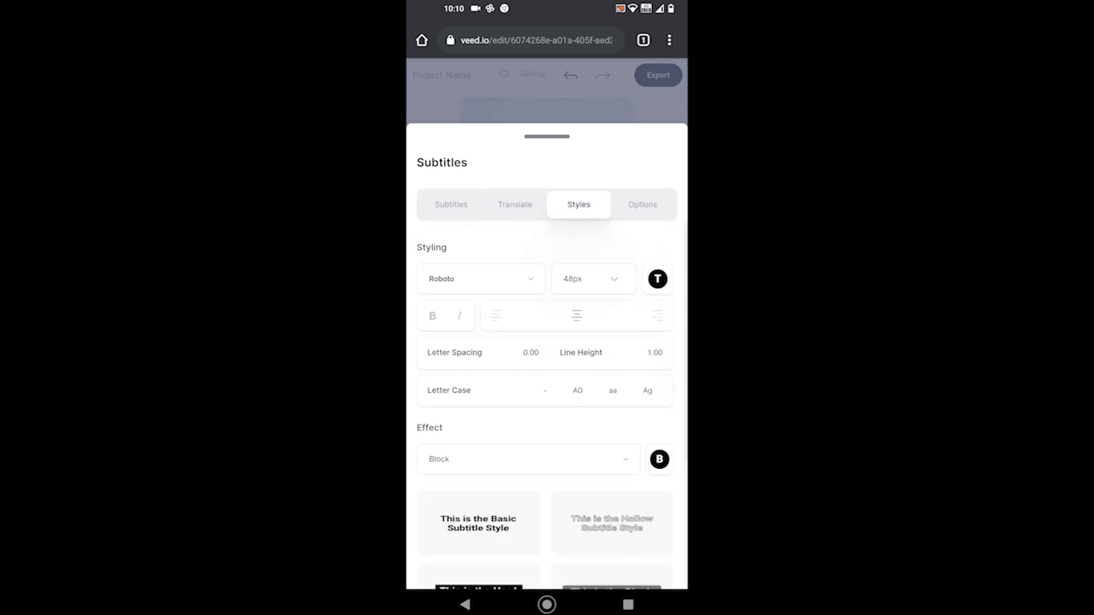
{"action": "left_click", "coordinate": [589, 278]}
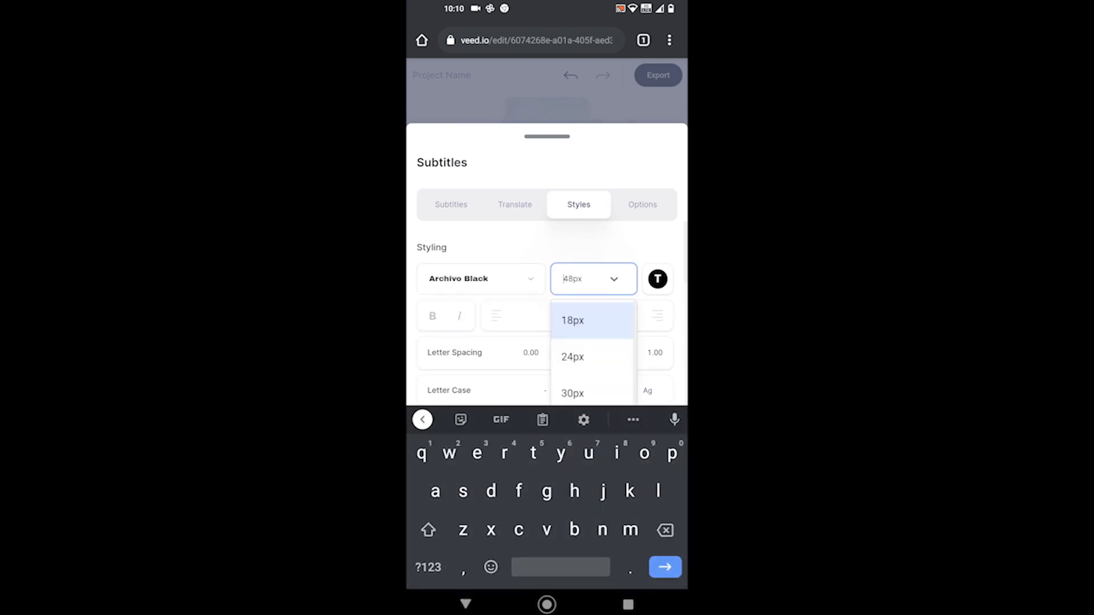
{"action": "left_click", "coordinate": [572, 357]}
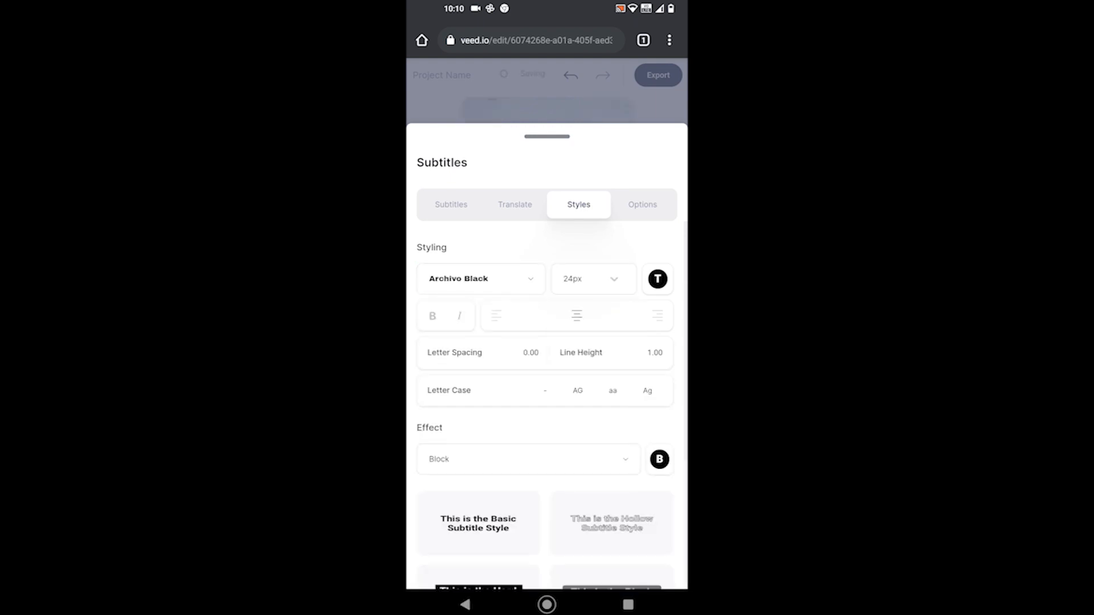
{"action": "scroll", "scroll_direction": "up", "scroll_amount": 3}
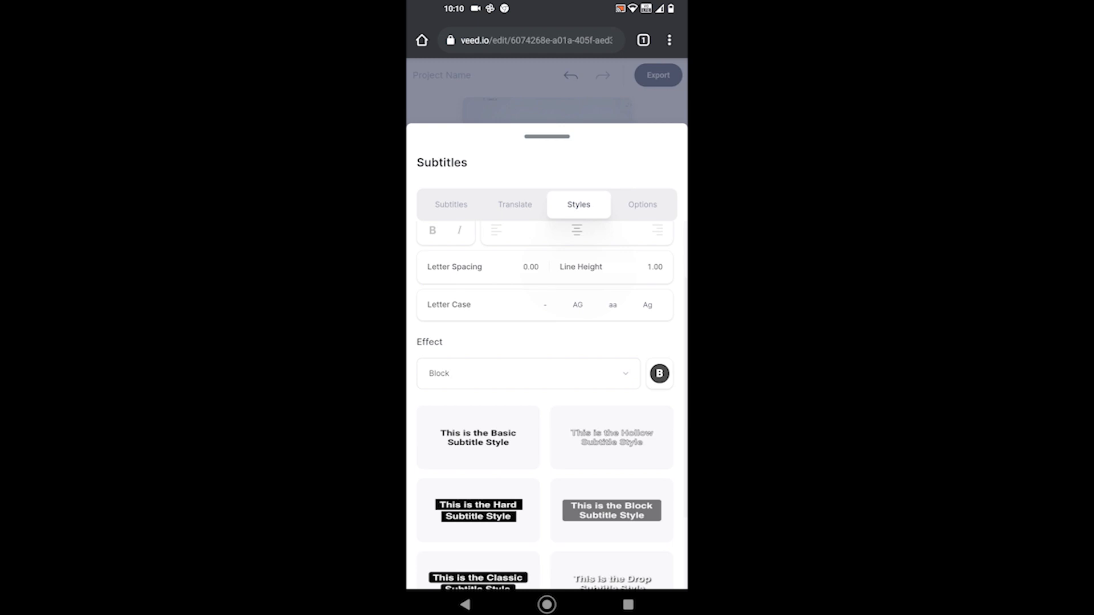
{"action": "left_click", "coordinate": [528, 374]}
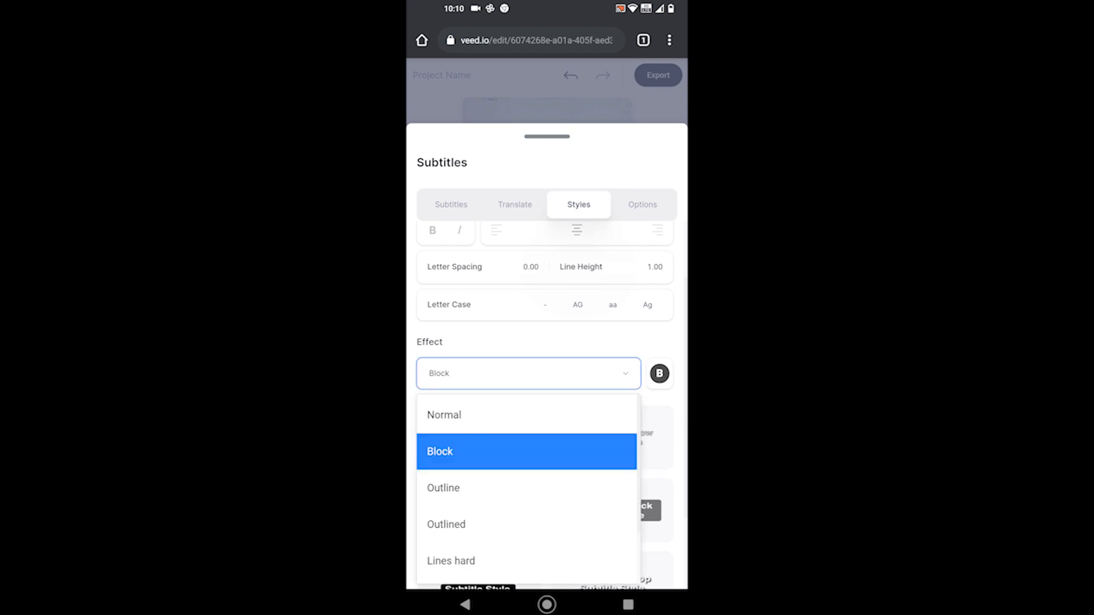
{"action": "left_click", "coordinate": [526, 451]}
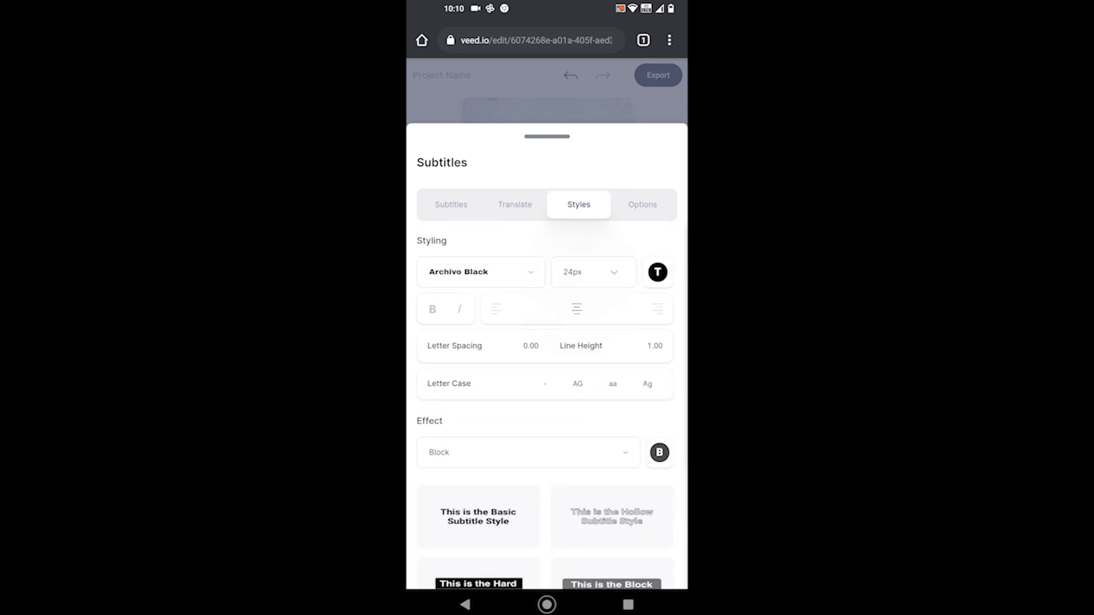
{"action": "left_click", "coordinate": [657, 272]}
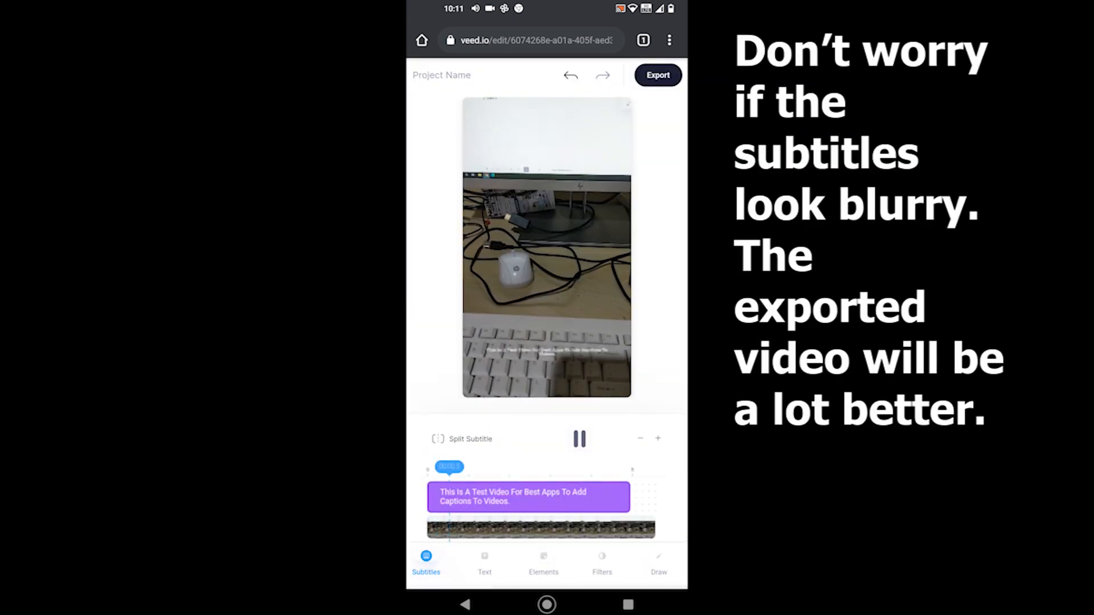
- Set the subtitles to Anton at 60px, then export the video and reach Download Video
{"action": "left_click", "coordinate": [480, 278]}
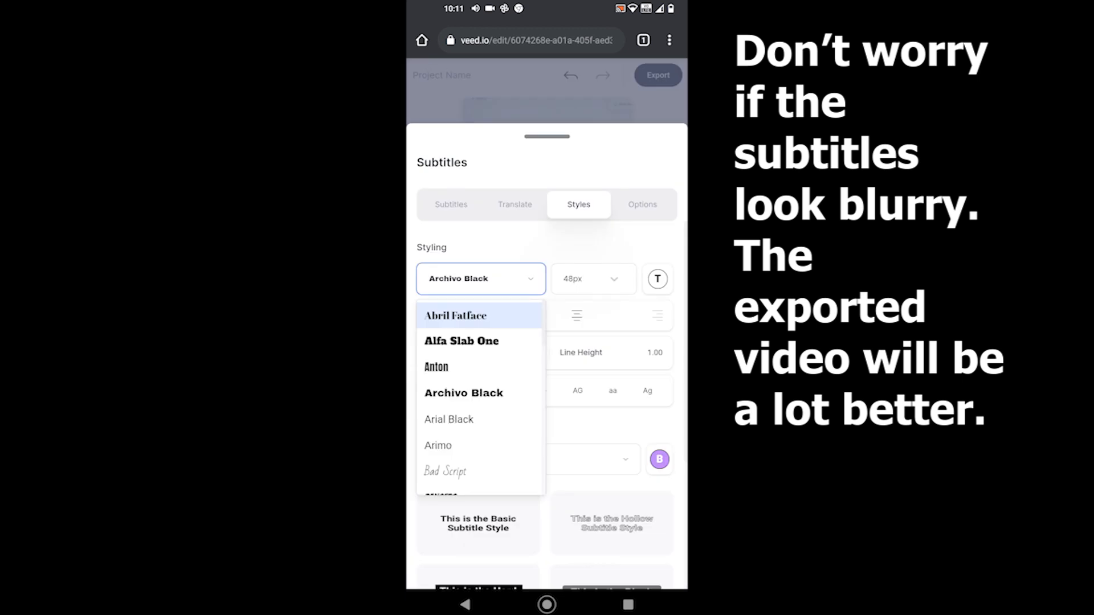
{"action": "left_click", "coordinate": [437, 366]}
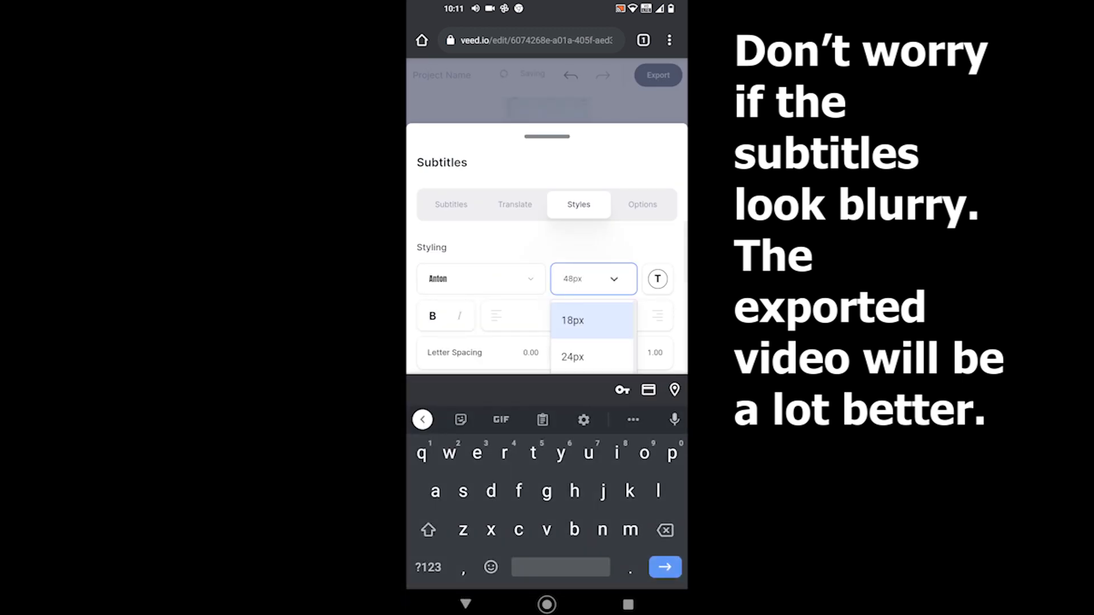
{"action": "left_click", "coordinate": [591, 278]}
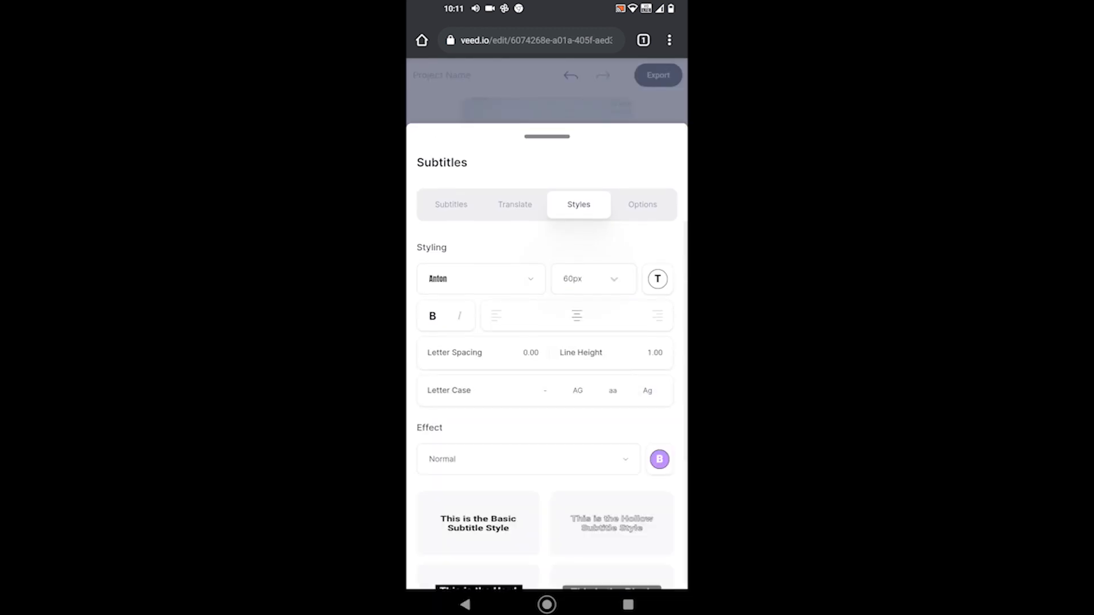
{"action": "left_click", "coordinate": [657, 279]}
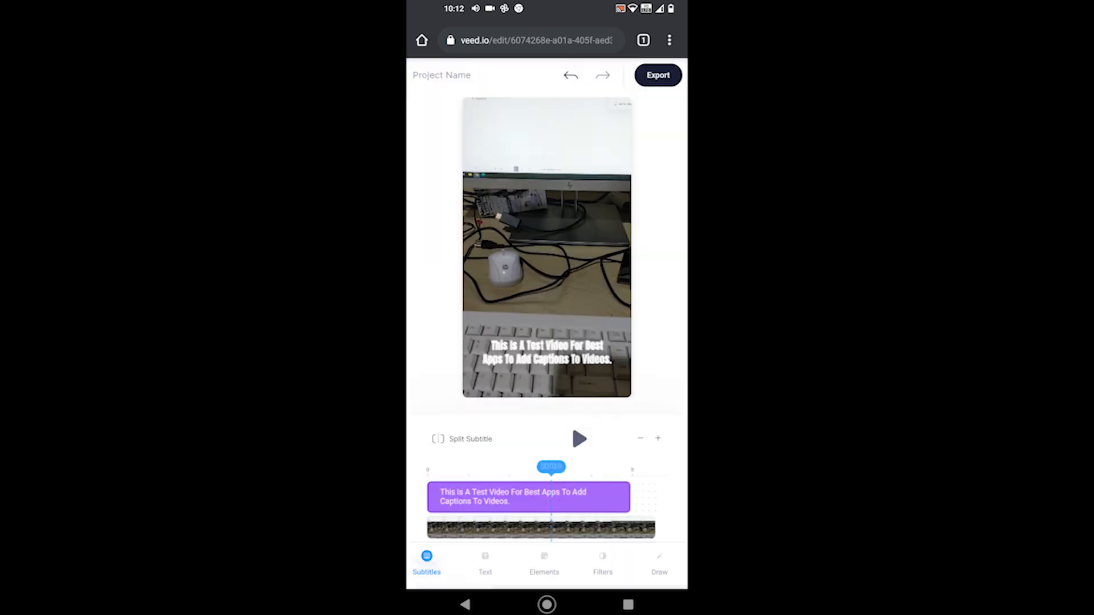
{"action": "left_click", "coordinate": [656, 75]}
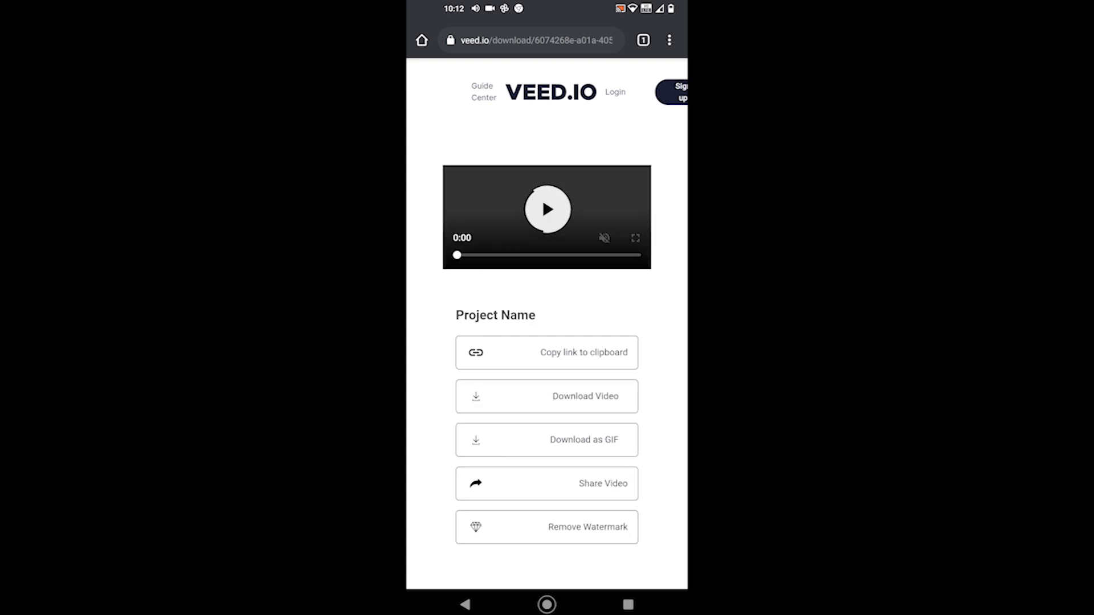
{"action": "left_click", "coordinate": [547, 210]}
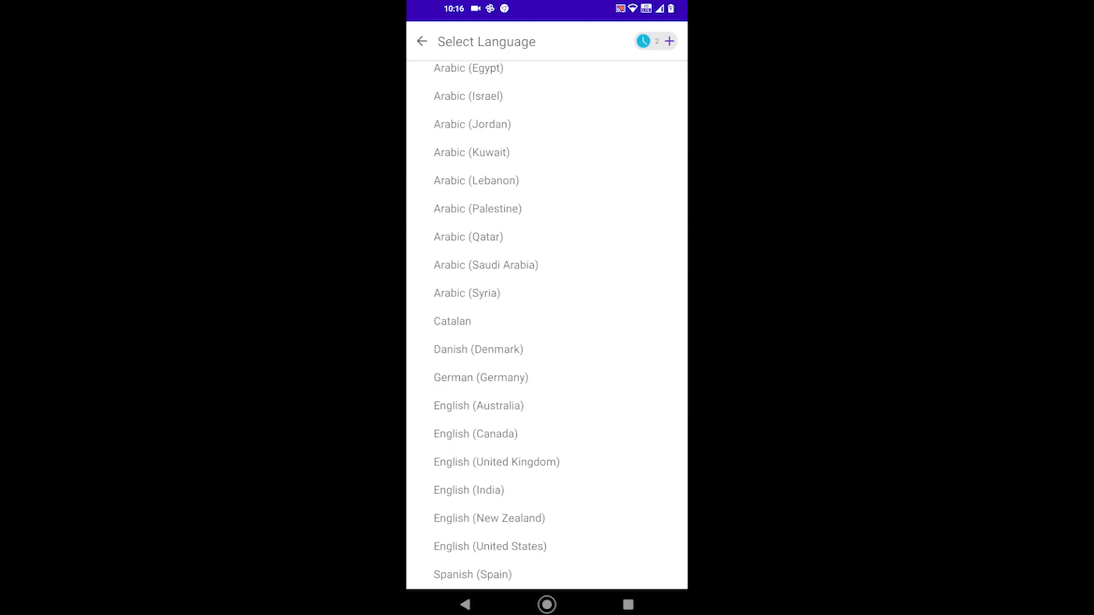
- Transcribe the test video in English (United States) into three timed caption lines
{"action": "left_click", "coordinate": [423, 41]}
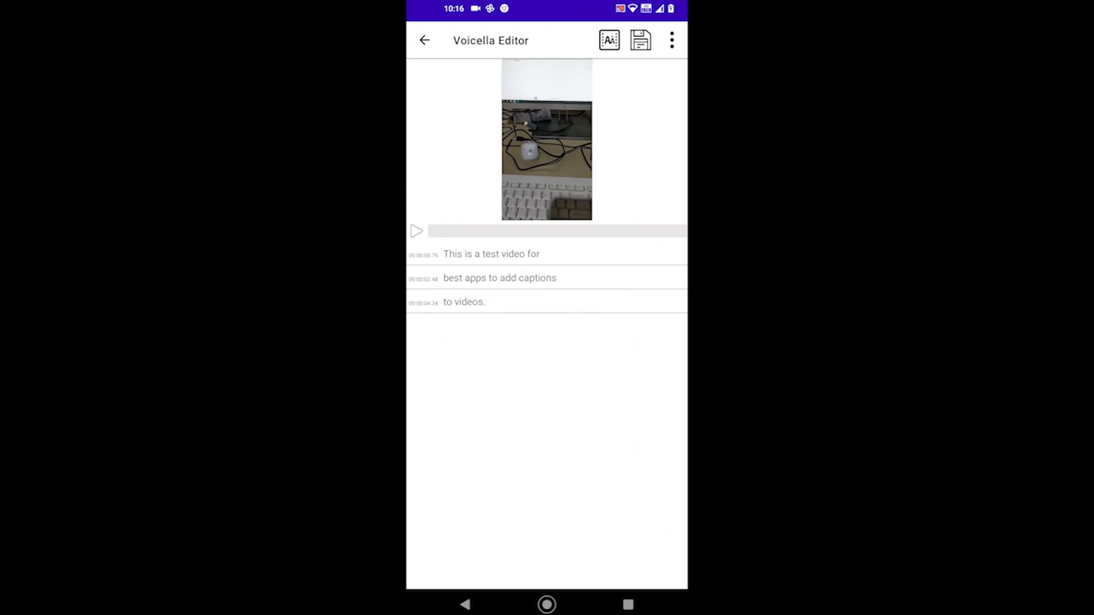
- Recolour the captions light blue via the Text options and apply to start Video Creation
{"action": "left_click", "coordinate": [416, 231]}
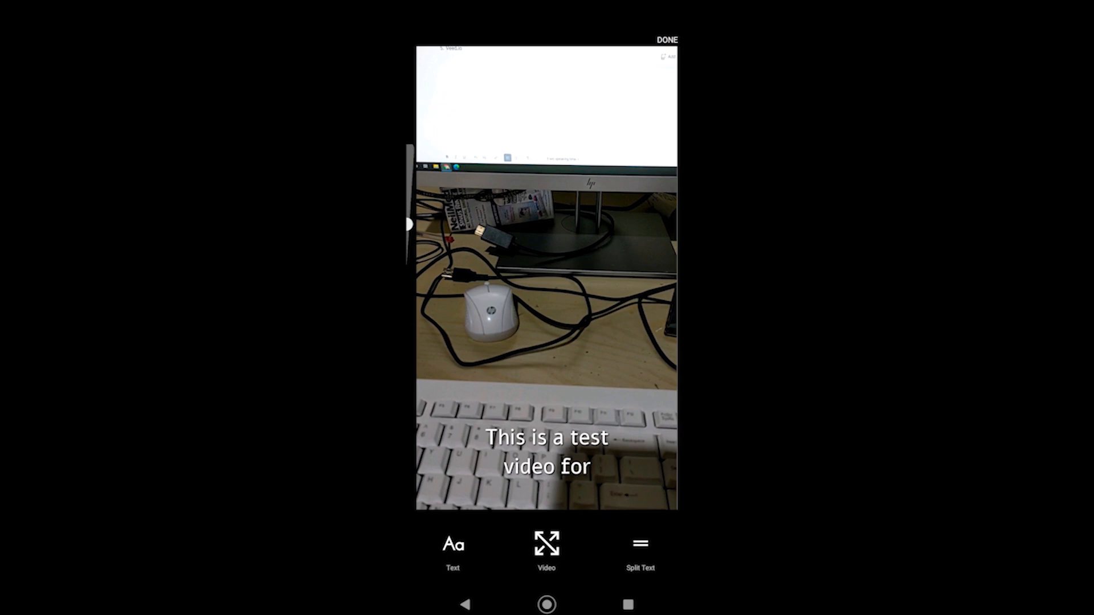
{"action": "left_click", "coordinate": [453, 548]}
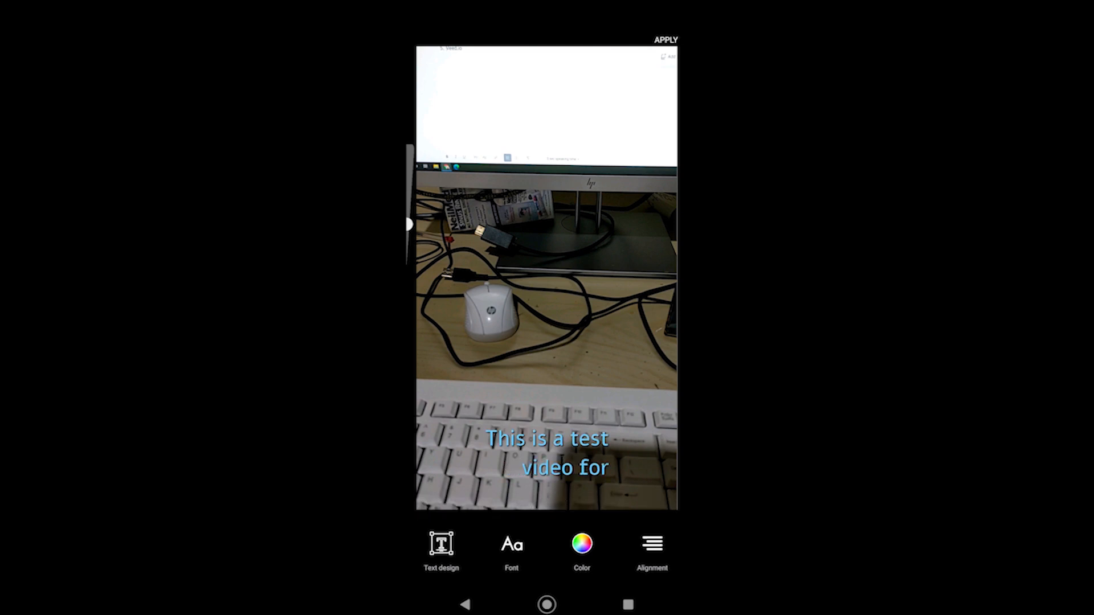
{"action": "left_click", "coordinate": [663, 40]}
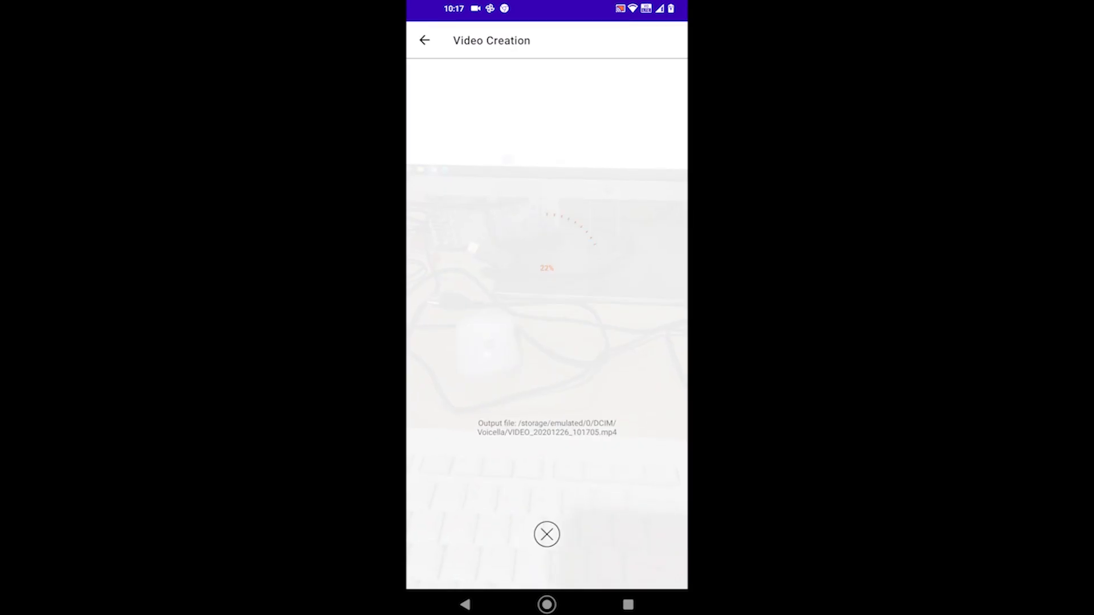